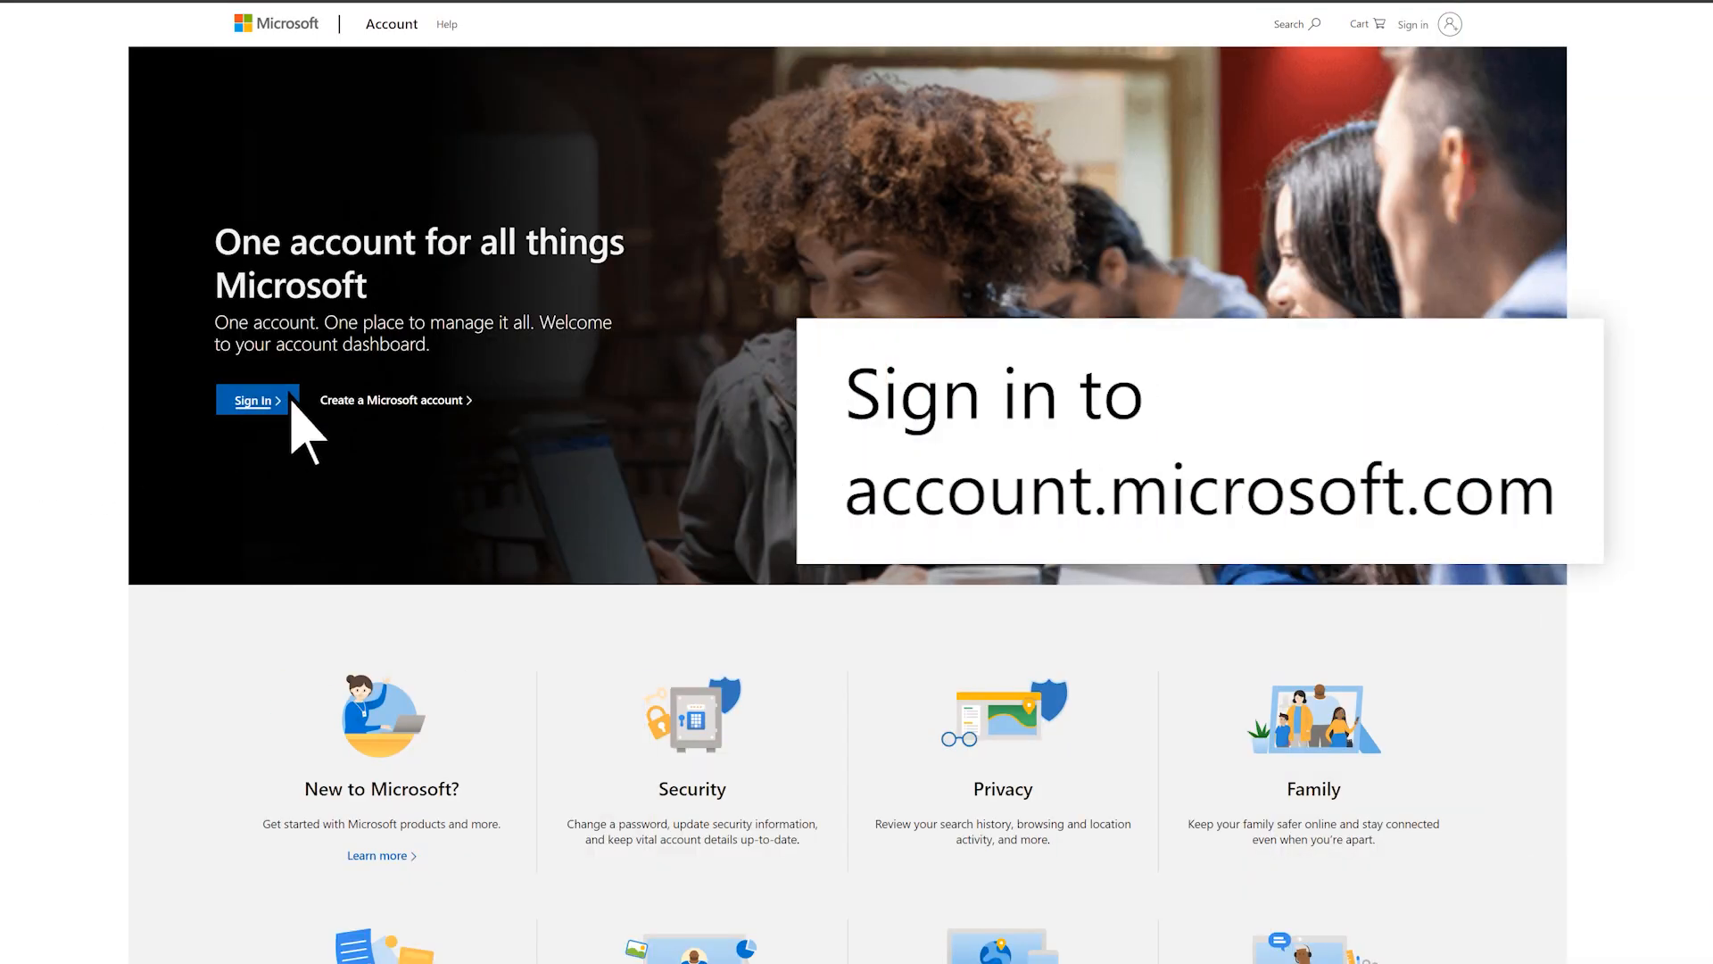
- Sign in with the account email and password to reach the dashboard
{"action": "left_click", "coordinate": [255, 399]}
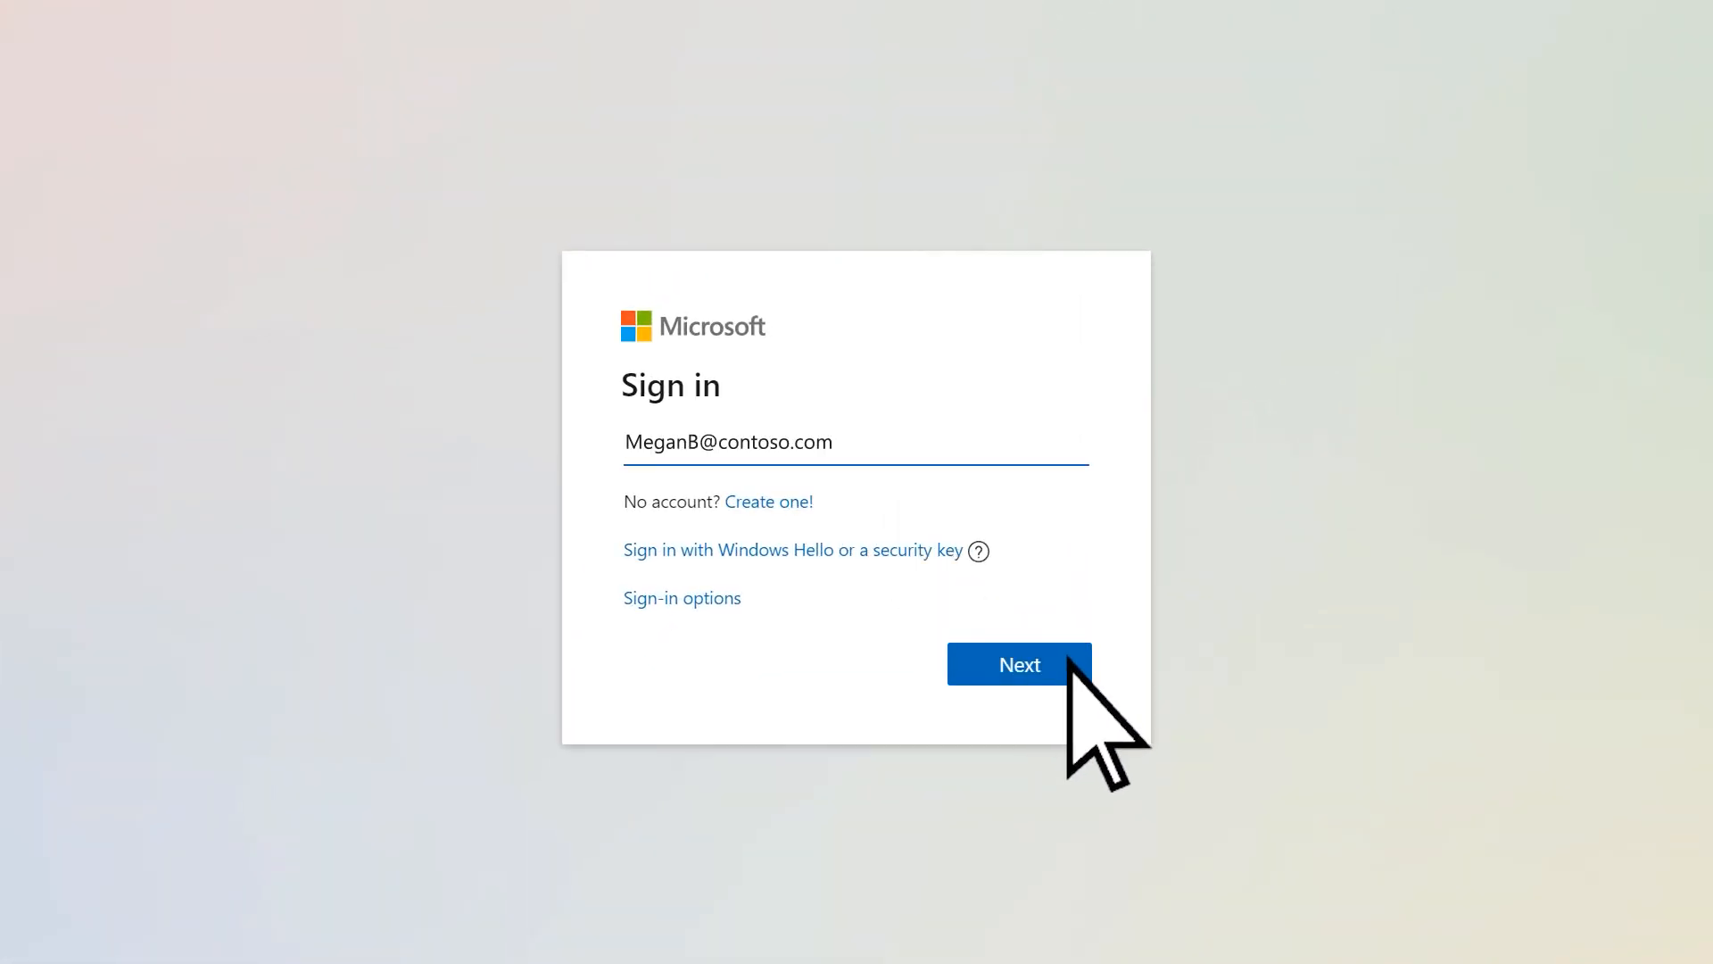
{"action": "left_click", "coordinate": [1017, 664]}
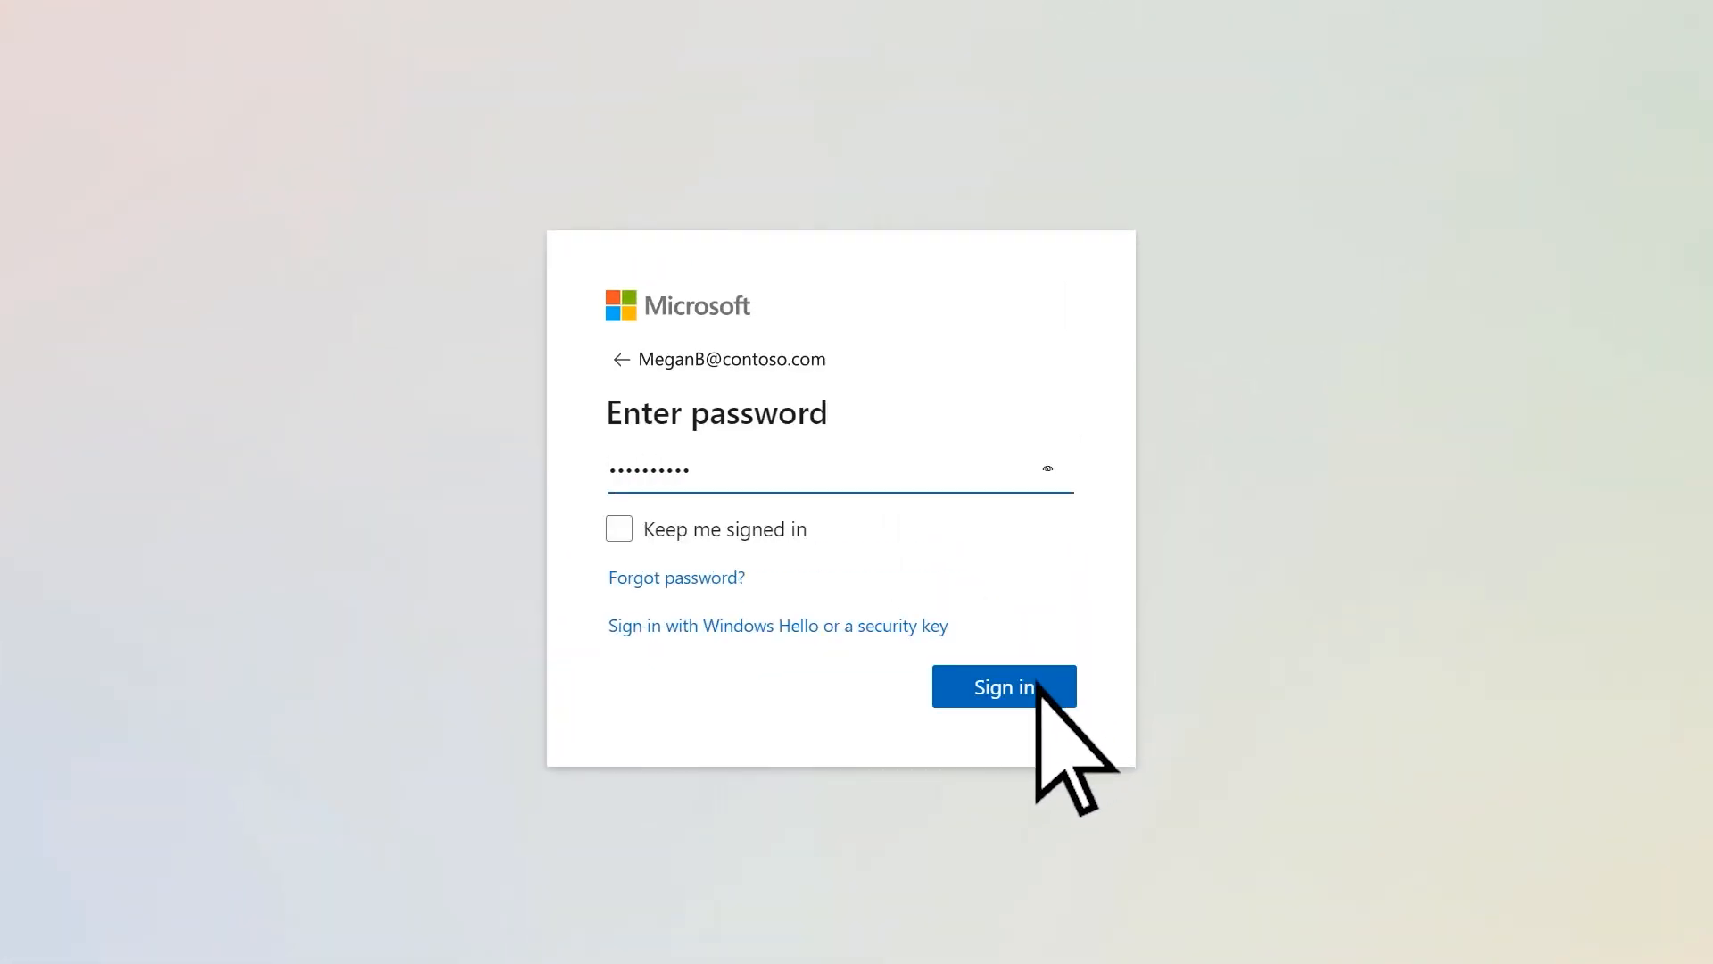
{"action": "left_click", "coordinate": [1002, 685]}
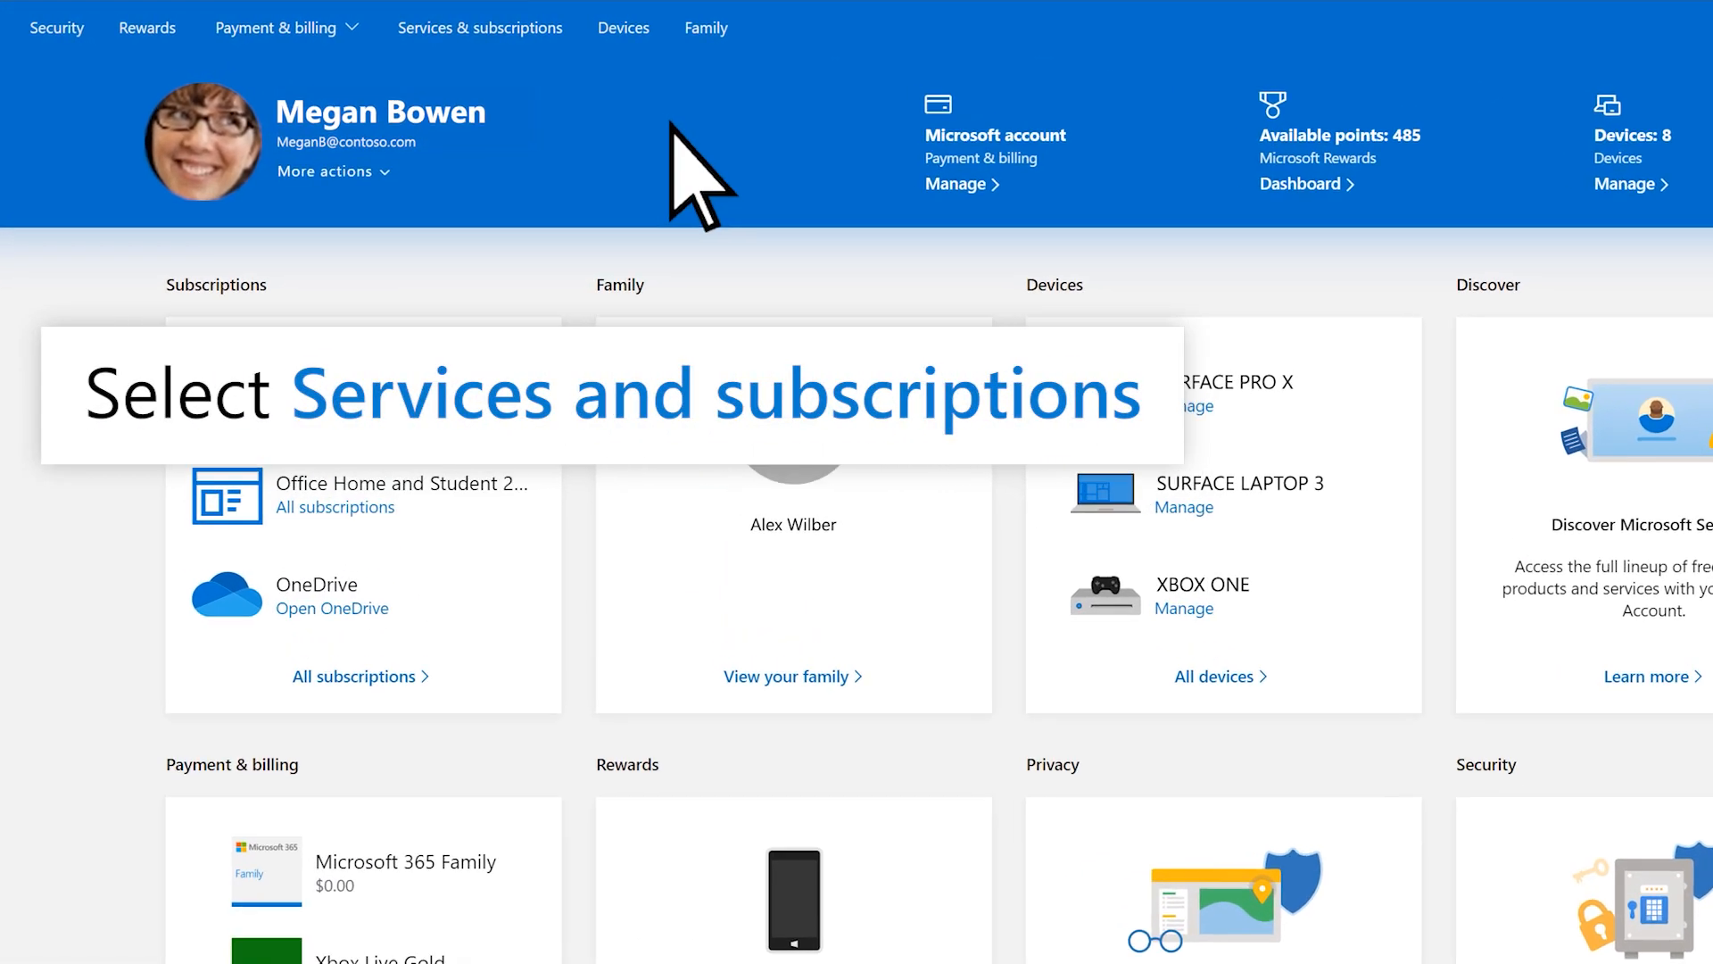
- Go to Services & subscriptions listing Microsoft 365 Family, Office 2013 and OneDrive
{"action": "left_click", "coordinate": [480, 27]}
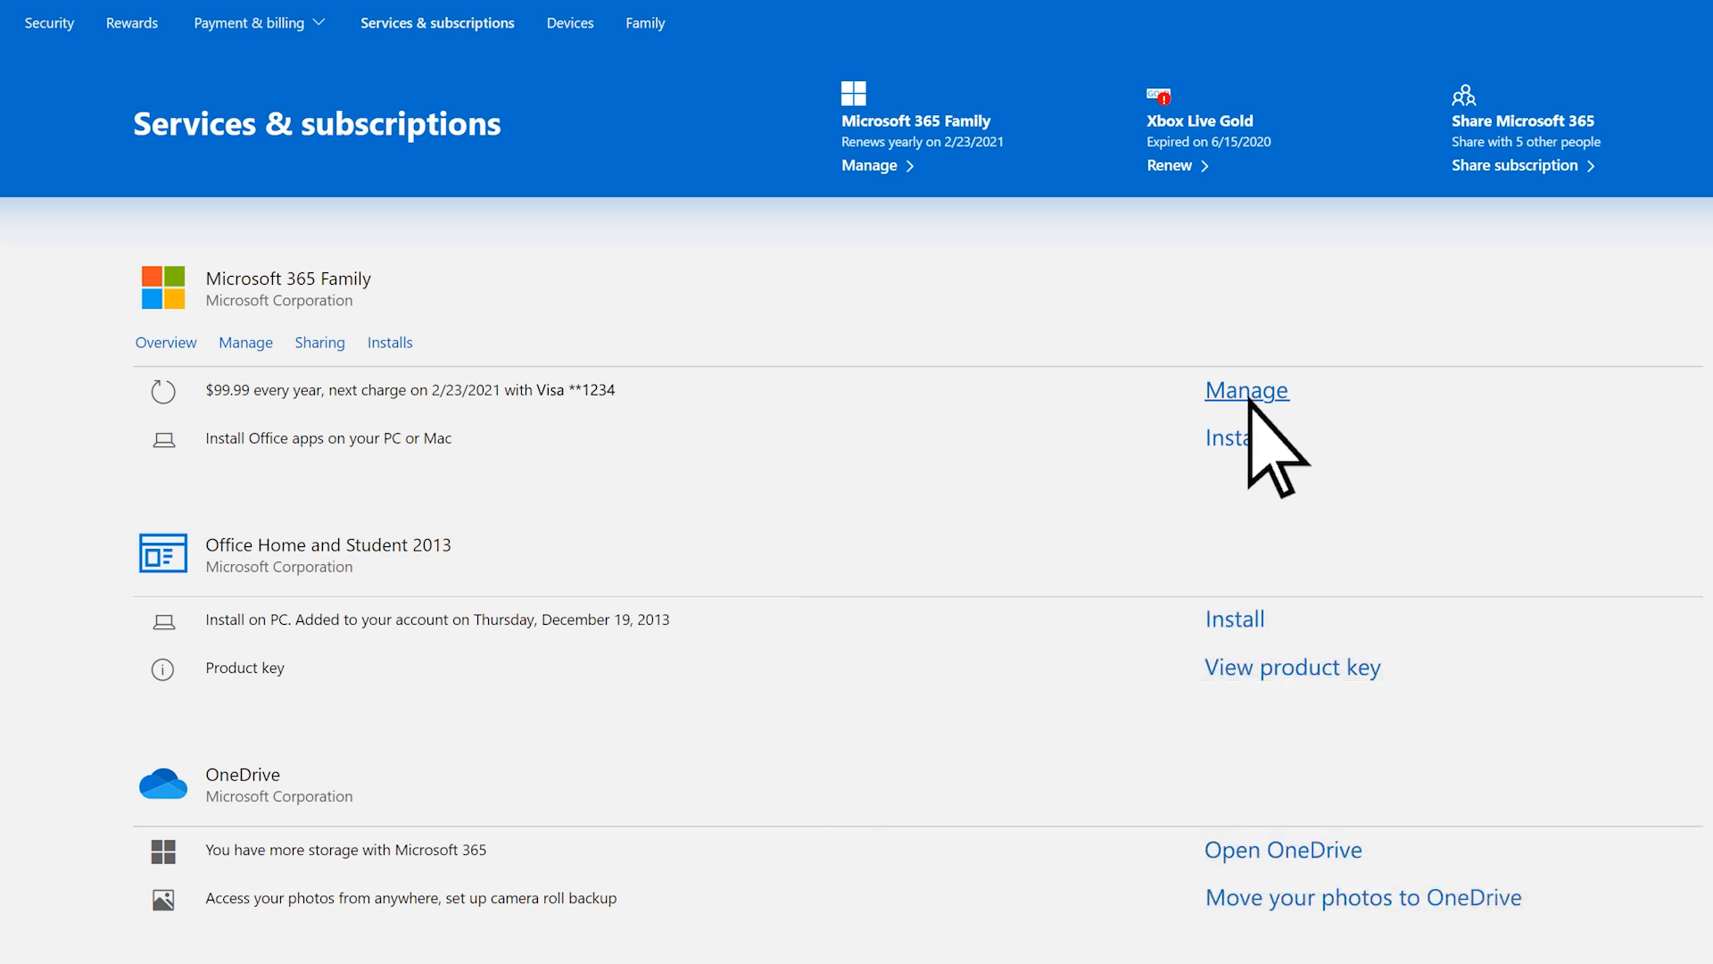
- Manage the Microsoft 365 Family subscription to reach its payment settings
{"action": "left_click", "coordinate": [1246, 391]}
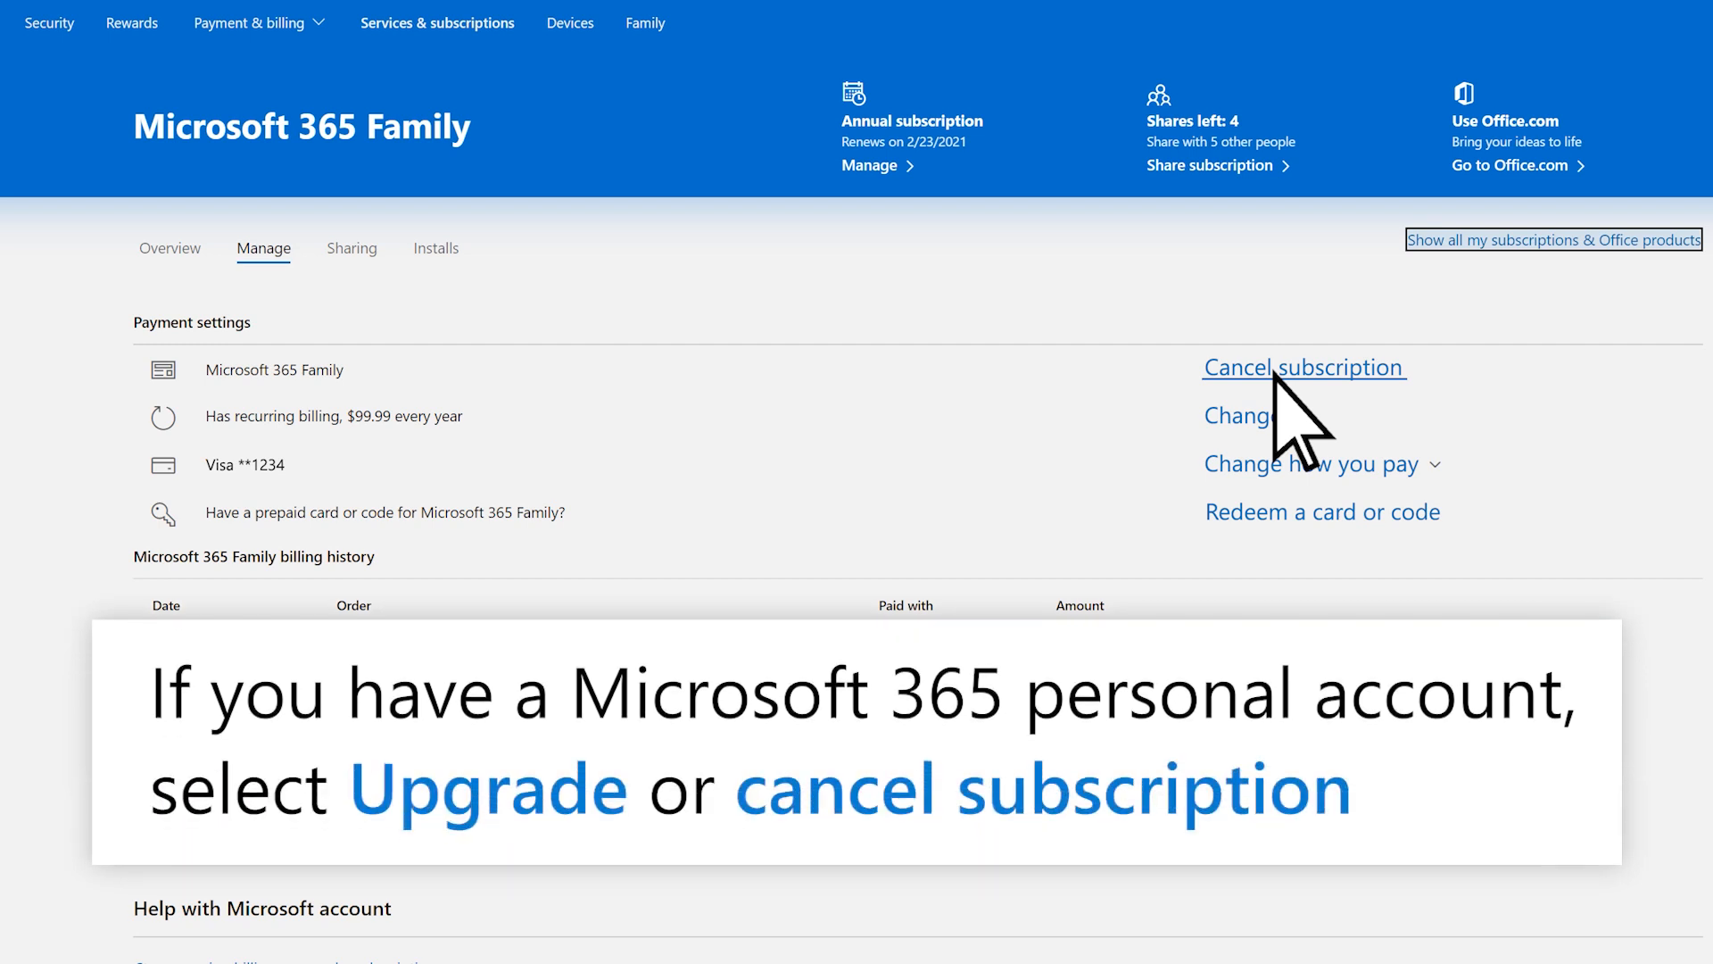
- Cancel Microsoft 365 Family, turn off recurring billing and choose 'Cancel now and get a refund'
{"action": "left_click", "coordinate": [1303, 368]}
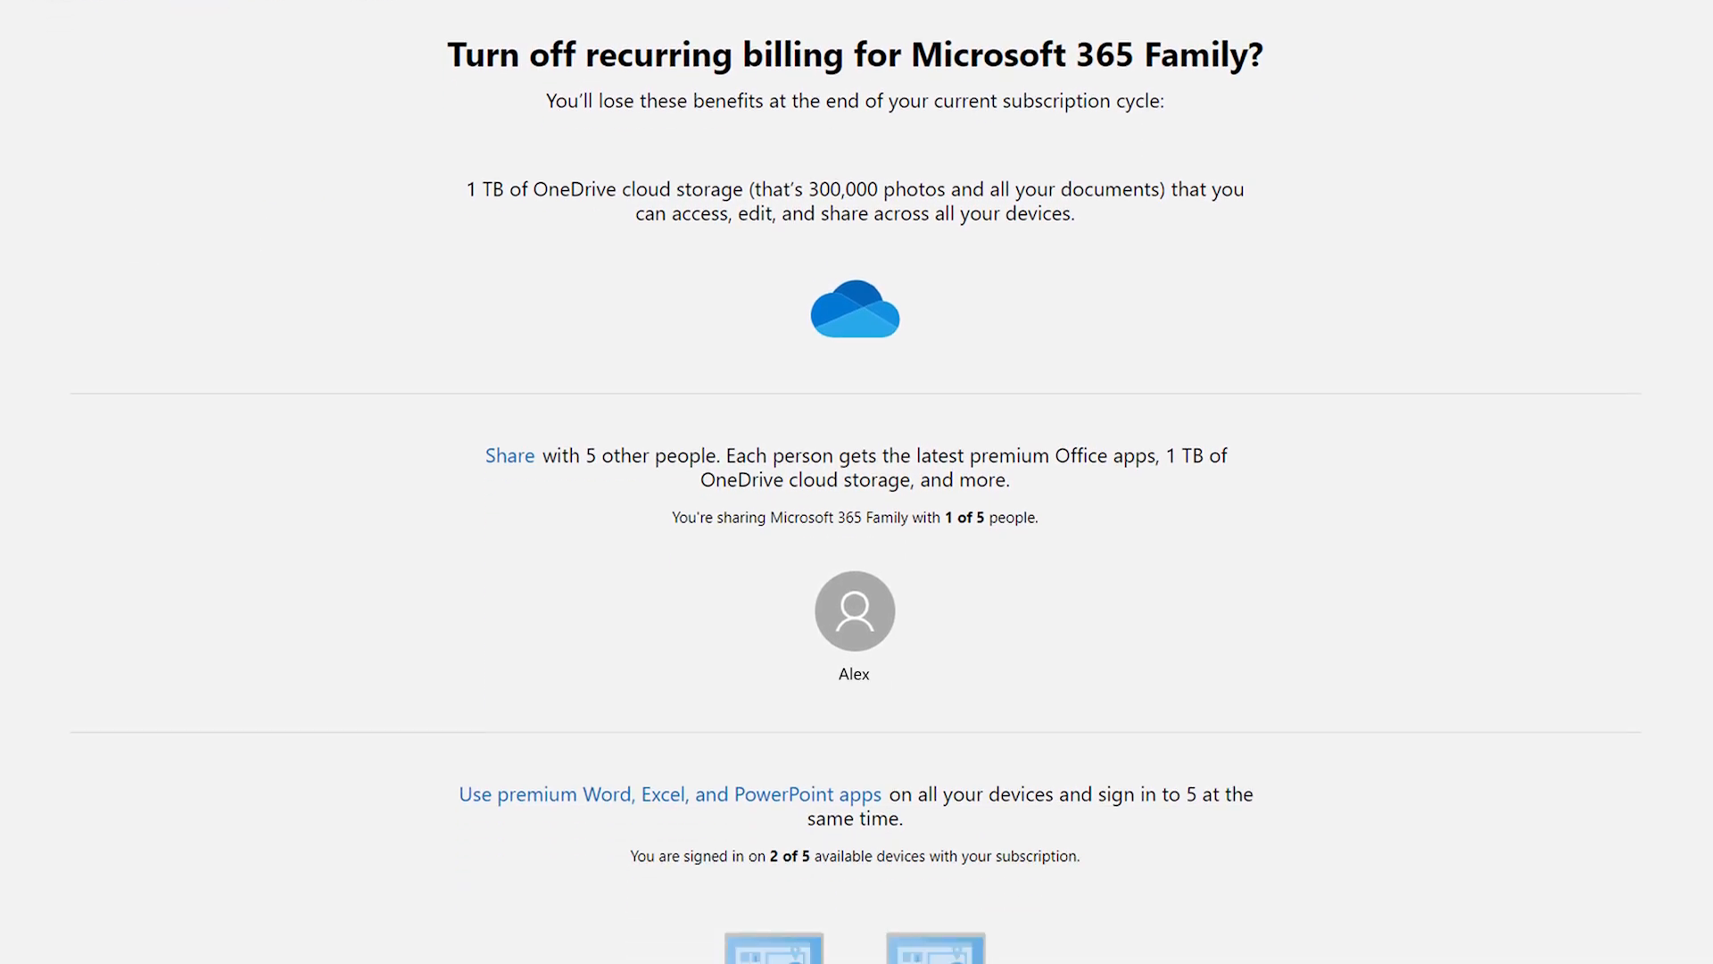
{"action": "scroll", "scroll_direction": "down", "scroll_amount": 3}
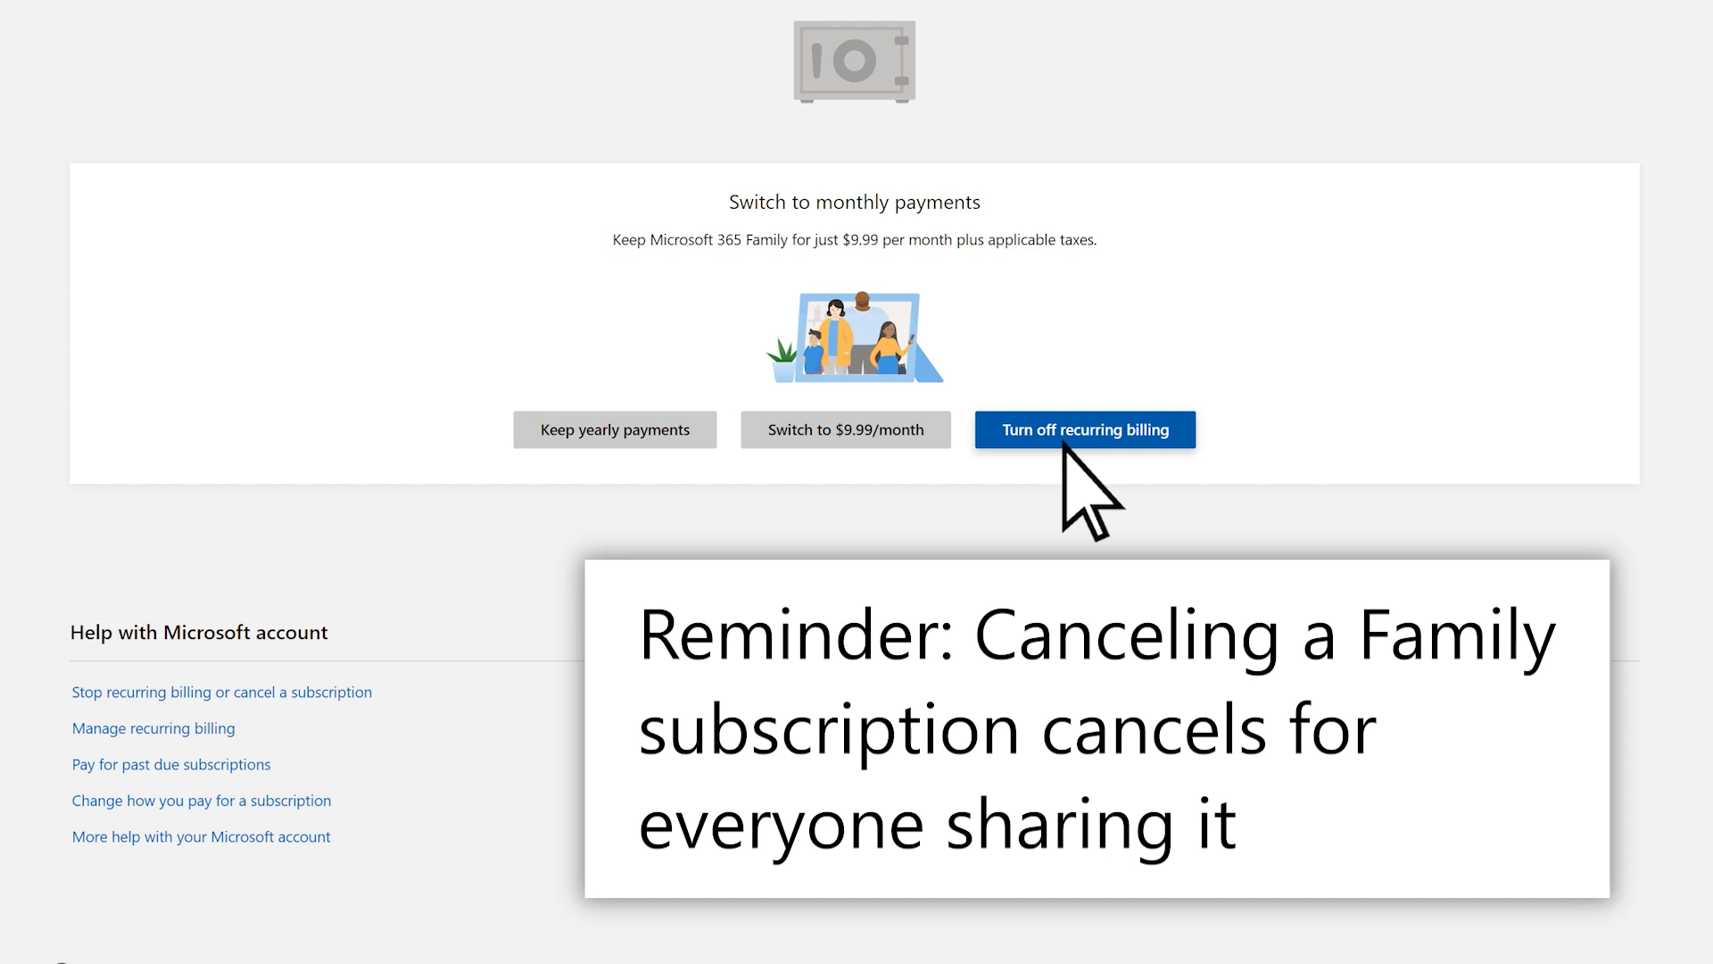
{"action": "left_click", "coordinate": [1083, 429]}
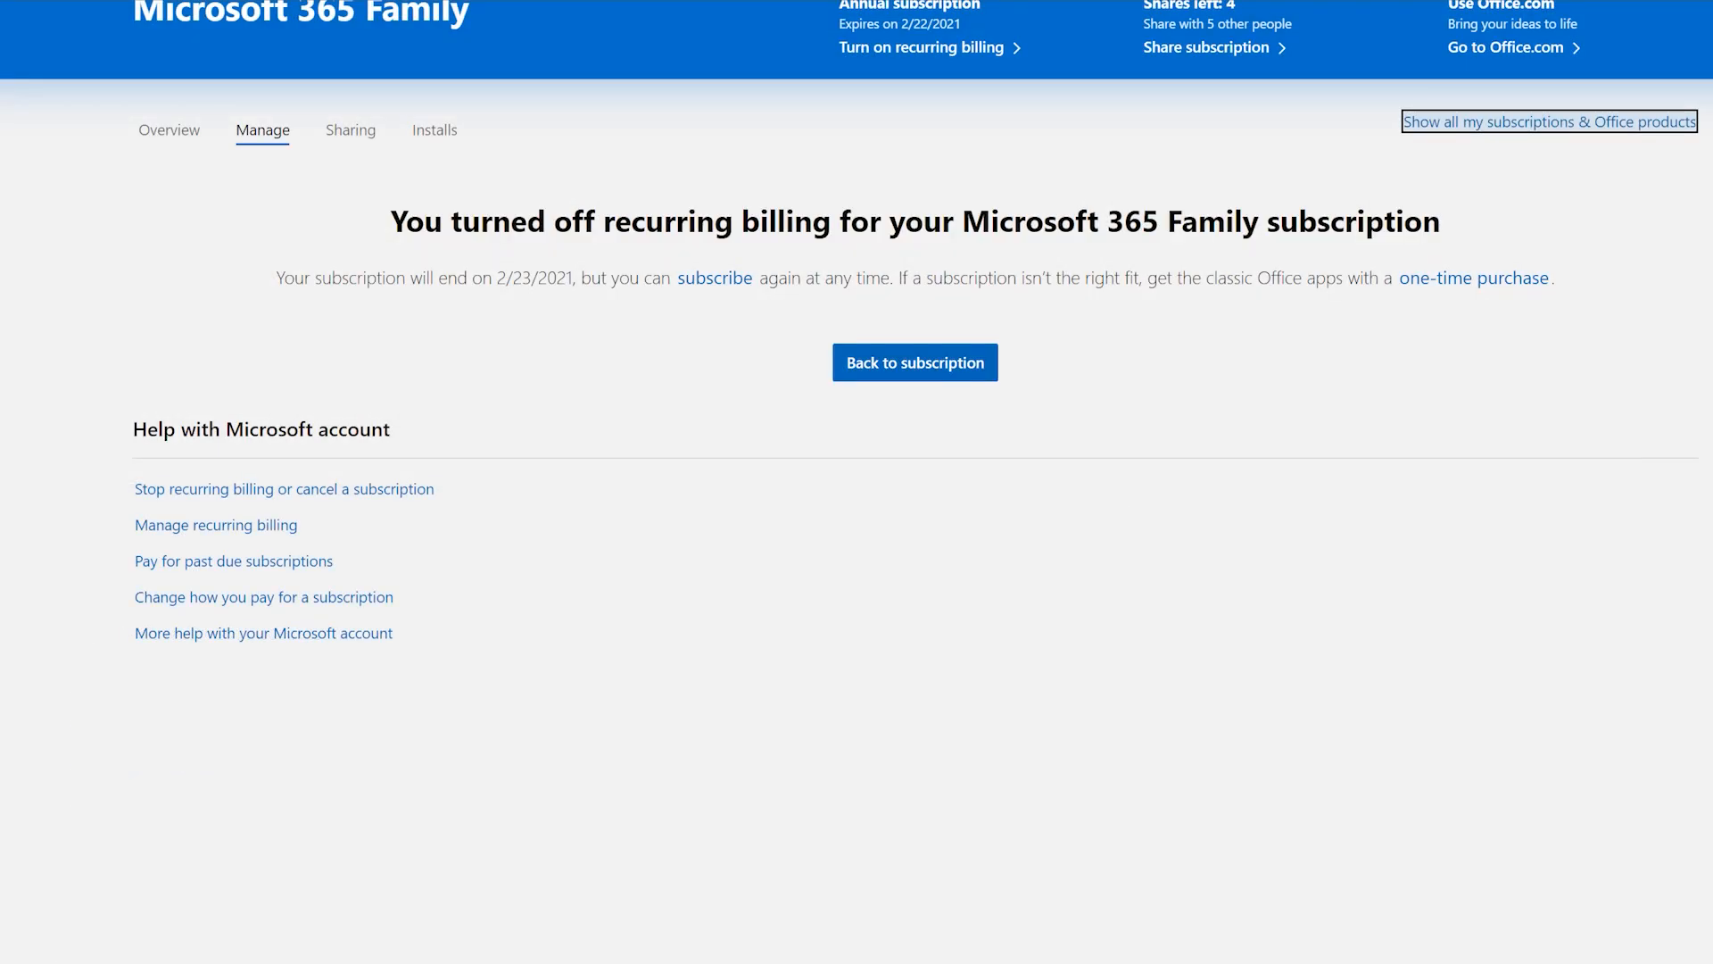
{"action": "left_click", "coordinate": [914, 363]}
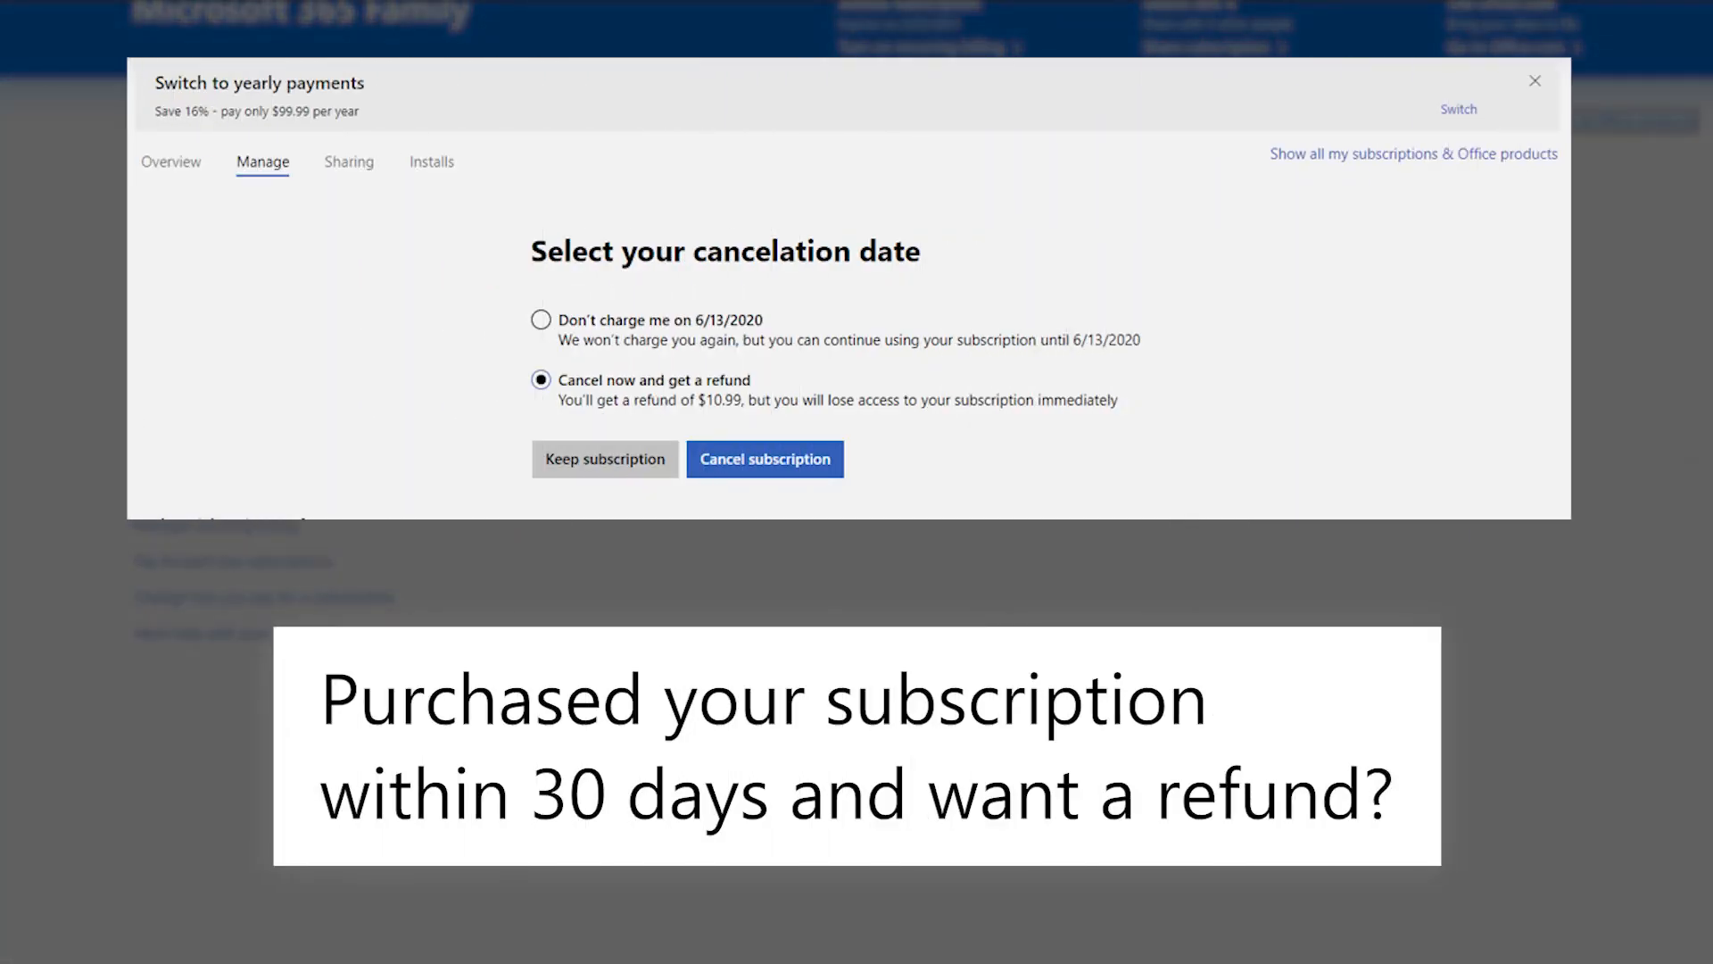
{"action": "mouse_move", "coordinate": [393, 438]}
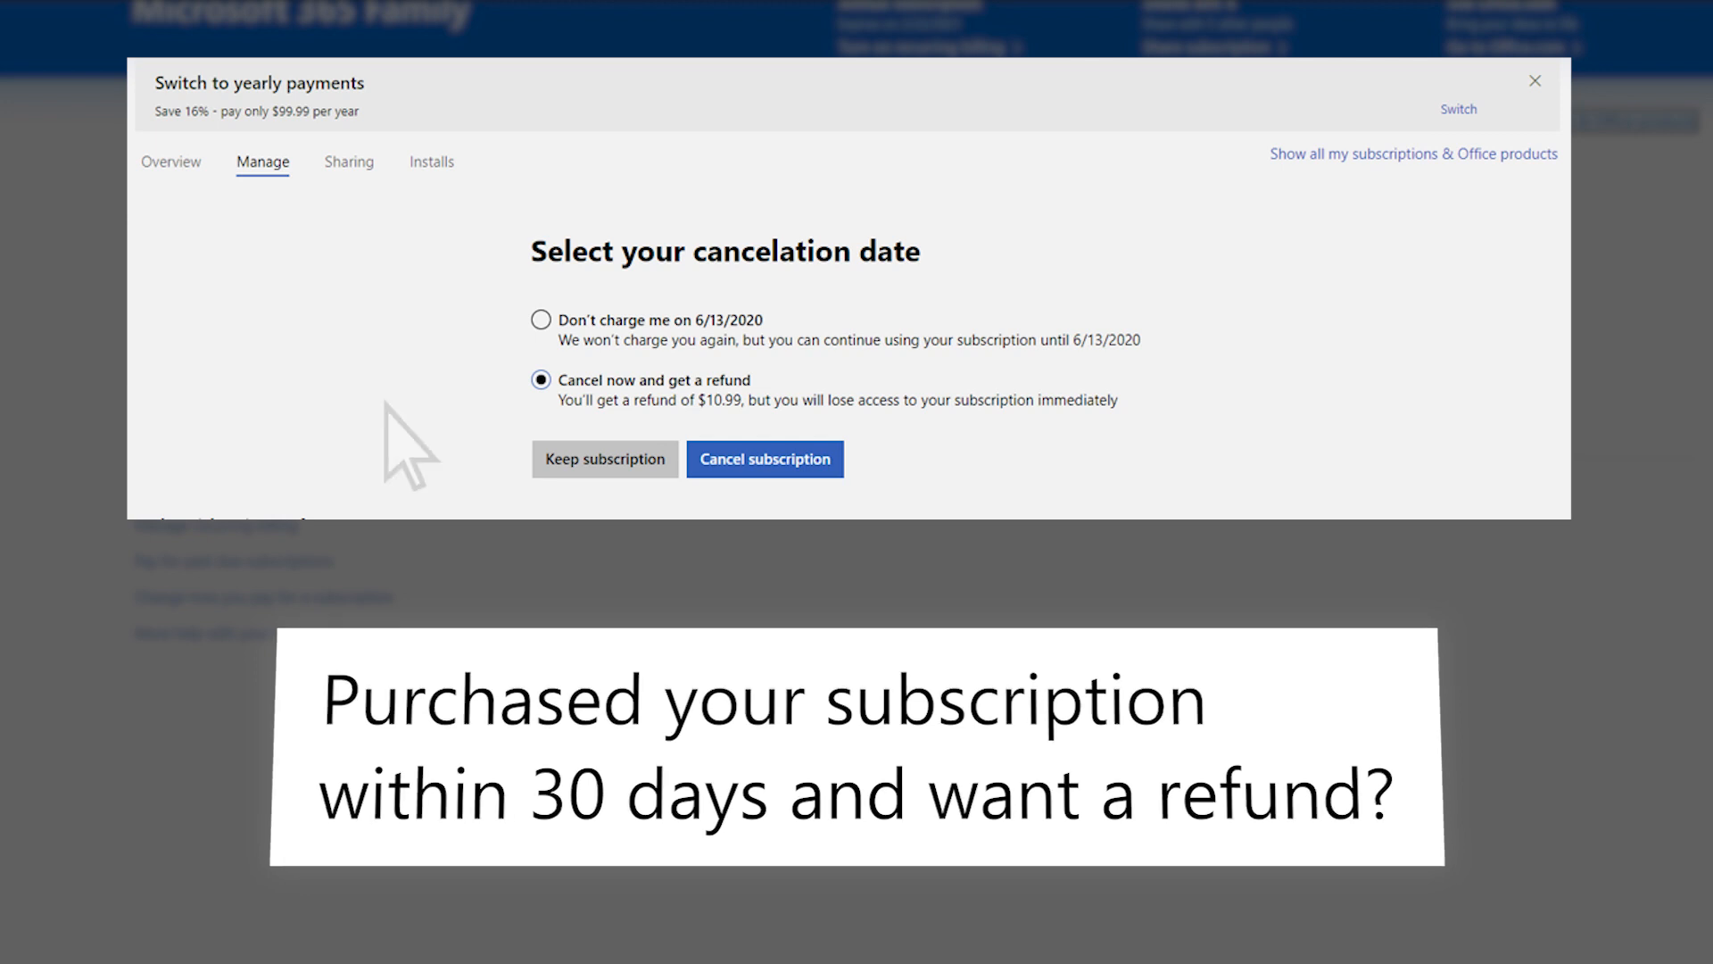